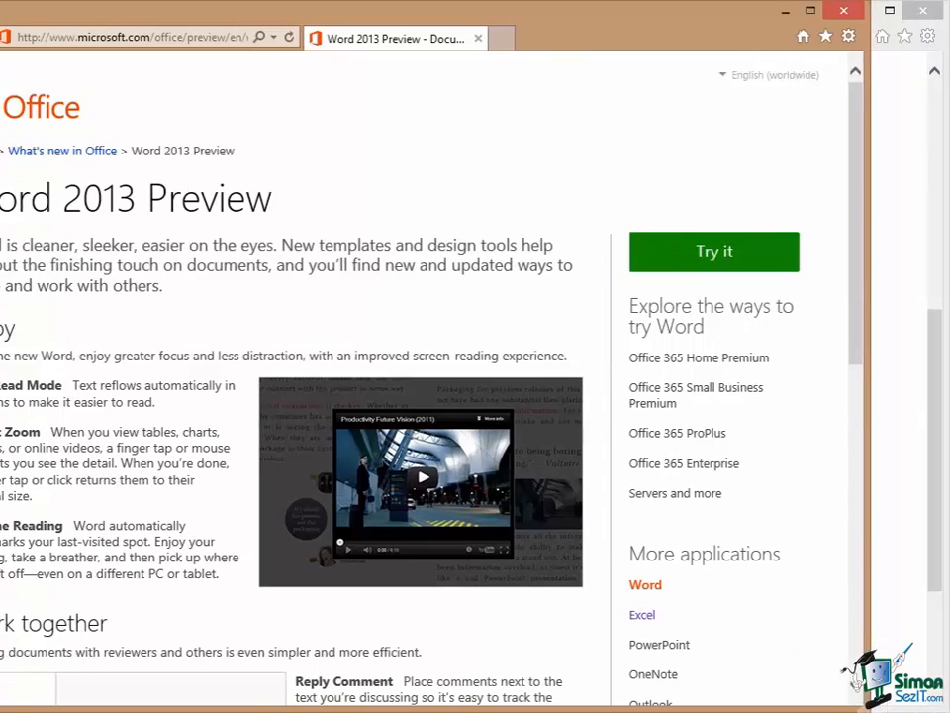
Scroll the Word 2013 Preview page on the way to the Office 2013 system requirements article
{"action": "scroll", "scroll_direction": "down", "scroll_amount": 3}
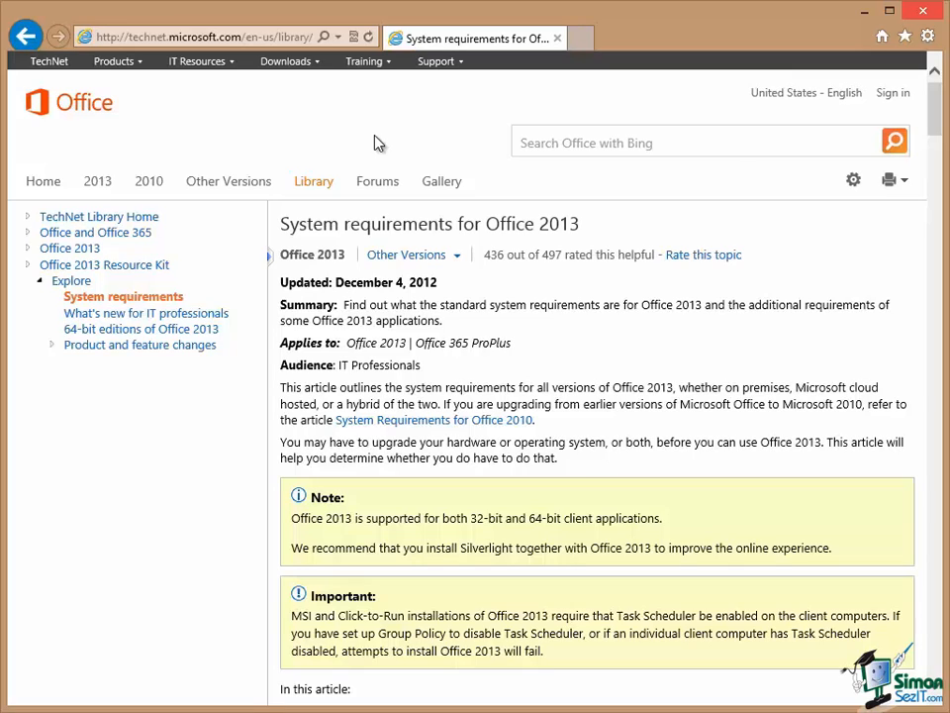
{"action": "mouse_move", "coordinate": [597, 236]}
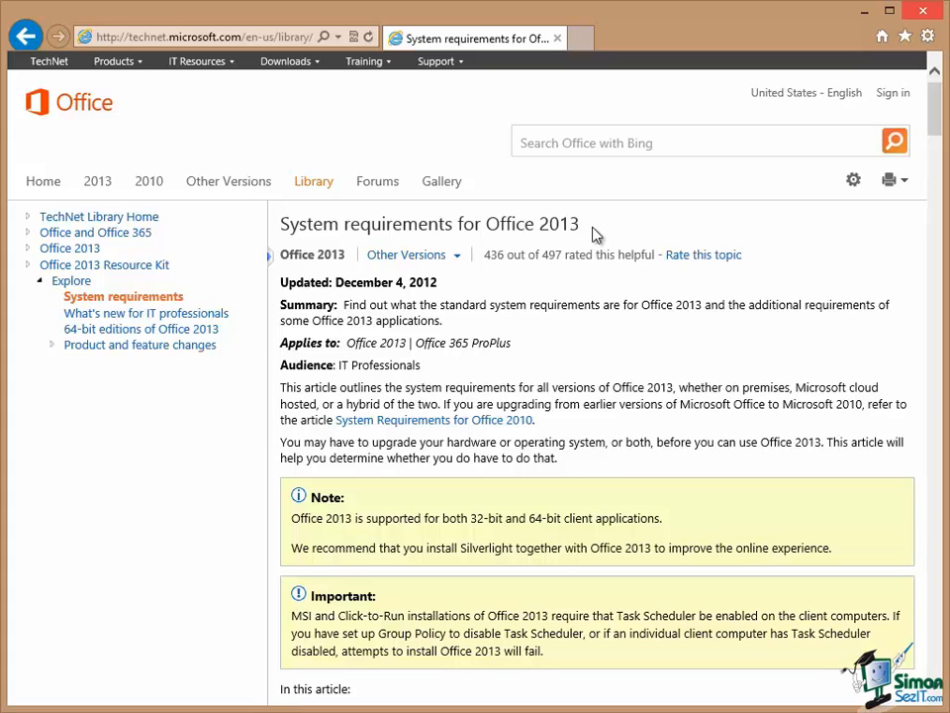
{"action": "mouse_move", "coordinate": [661, 189]}
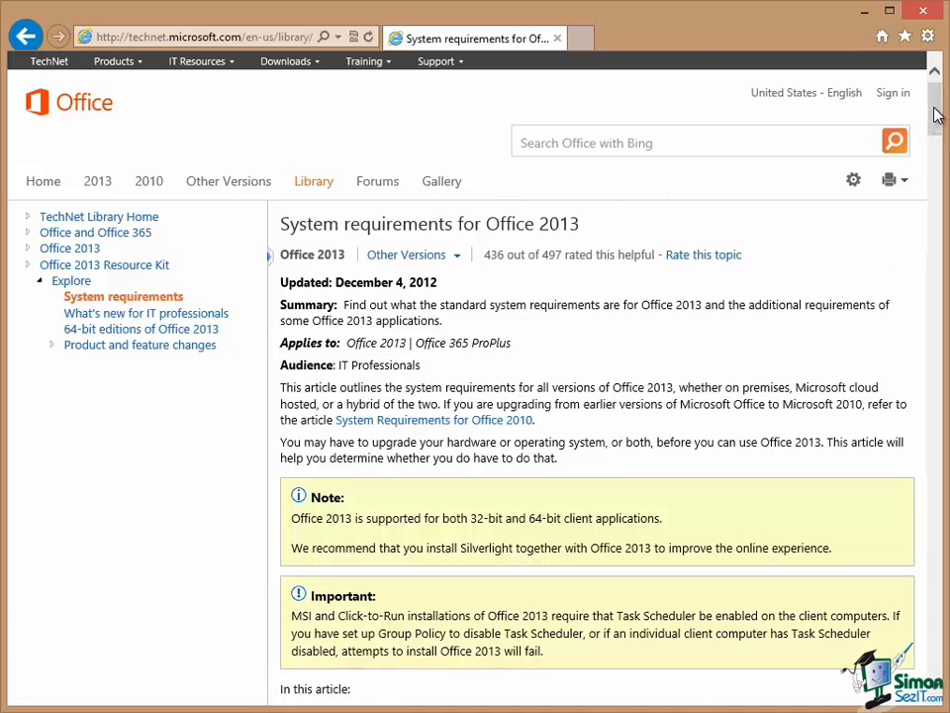
Scroll down to the 'Standard system requirements for Office 2013' table
{"action": "scroll", "scroll_direction": "down", "scroll_amount": 3}
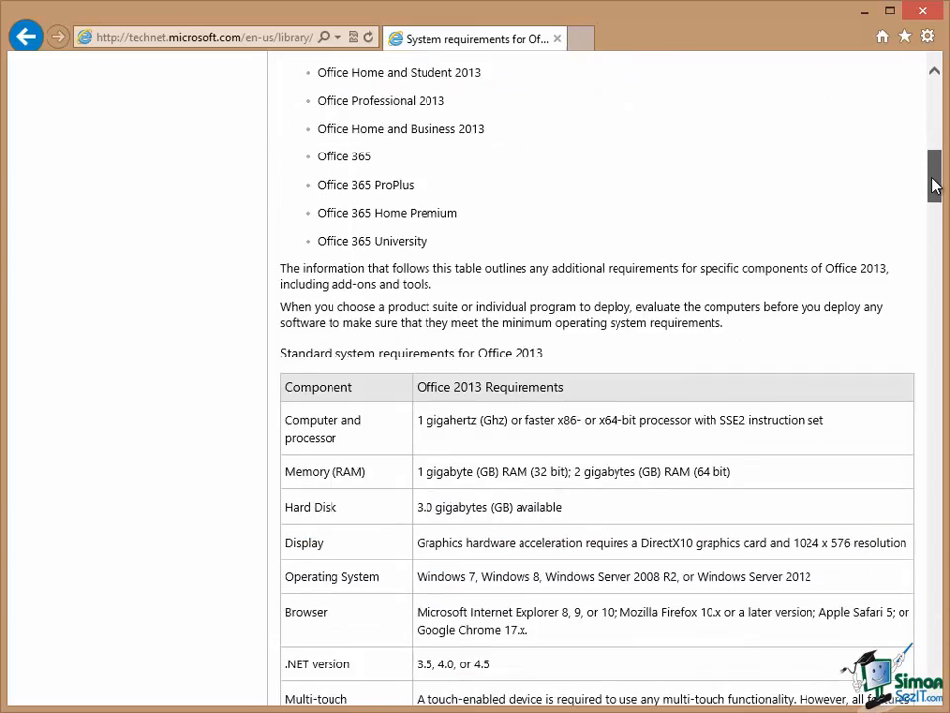
{"action": "scroll", "scroll_direction": "down", "scroll_amount": 3}
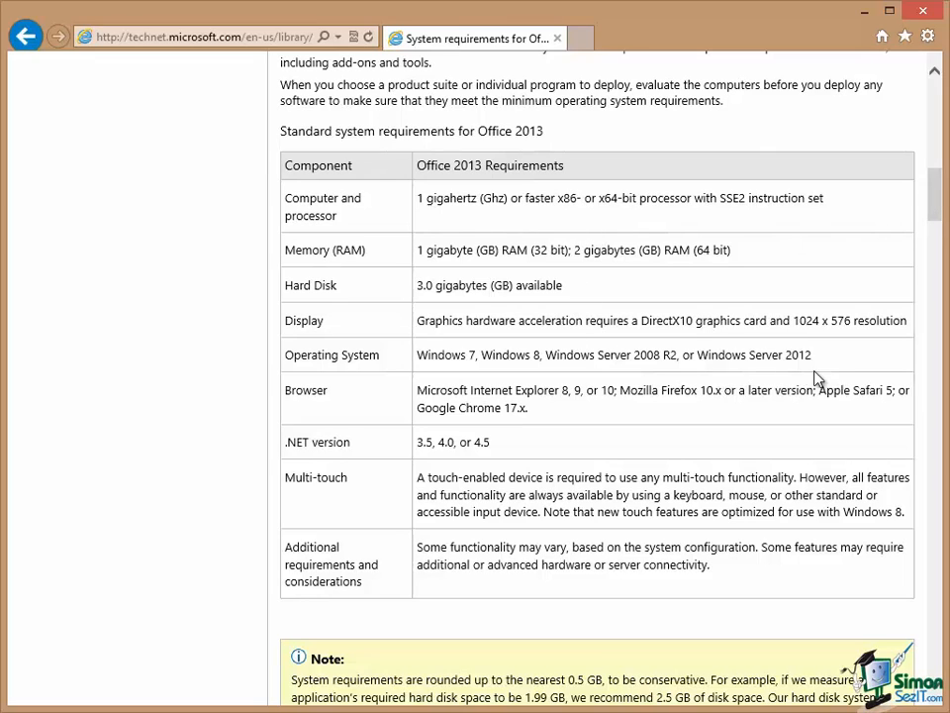
{"action": "mouse_move", "coordinate": [419, 354]}
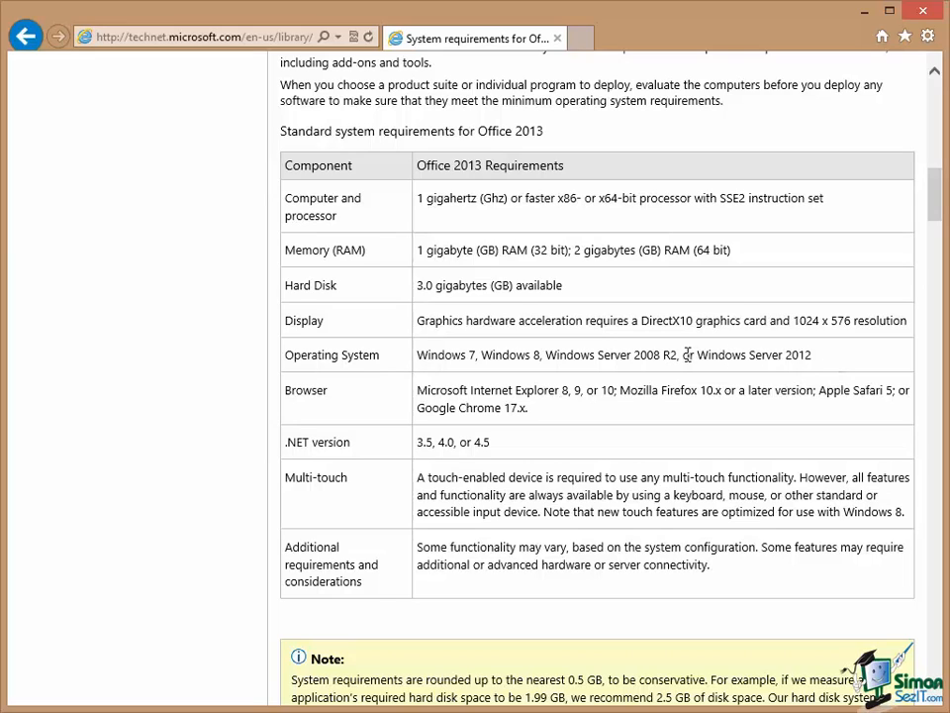
{"action": "mouse_move", "coordinate": [854, 361]}
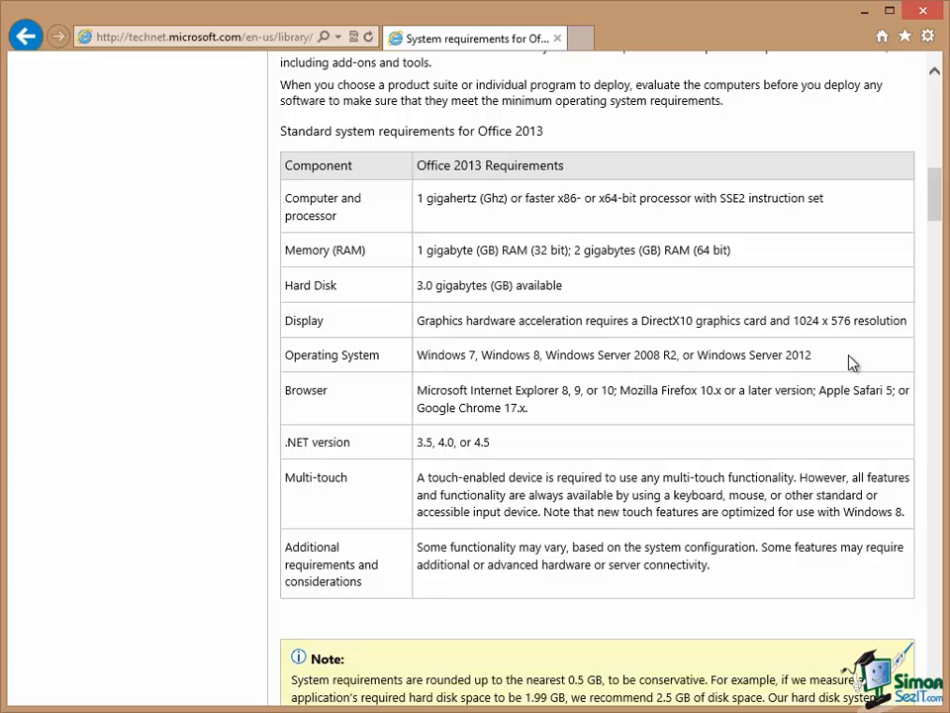
{"action": "mouse_move", "coordinate": [537, 362]}
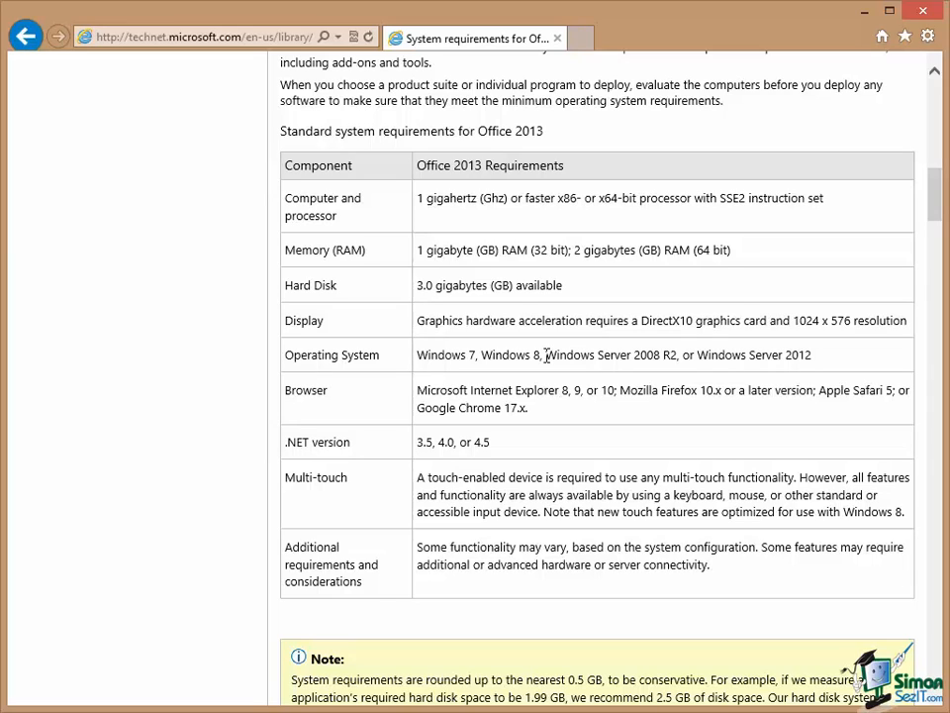
{"action": "mouse_move", "coordinate": [832, 359]}
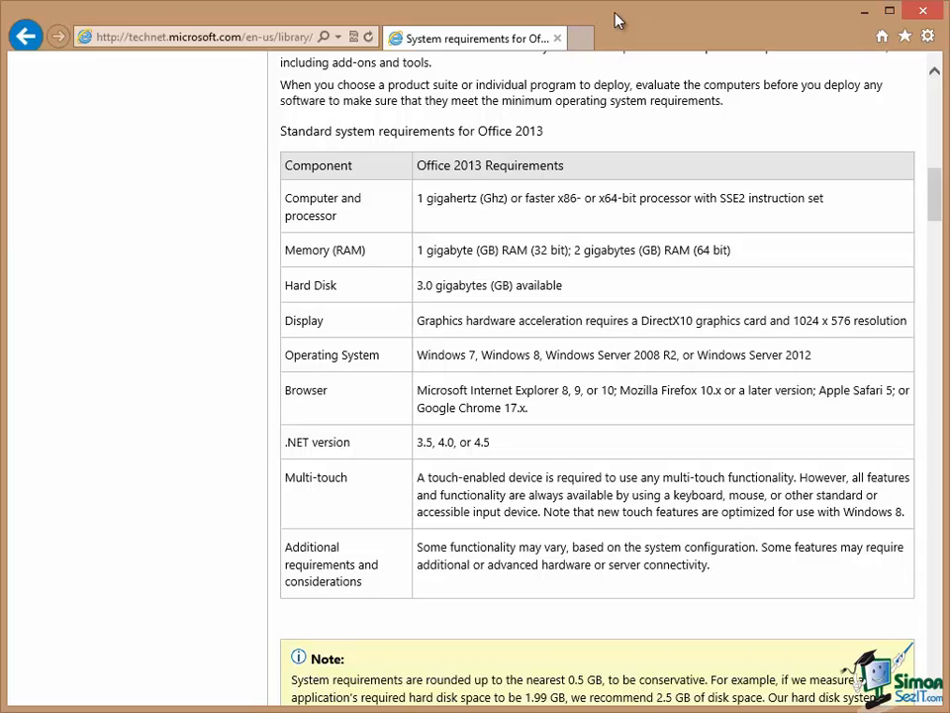
{"action": "mouse_move", "coordinate": [591, 172]}
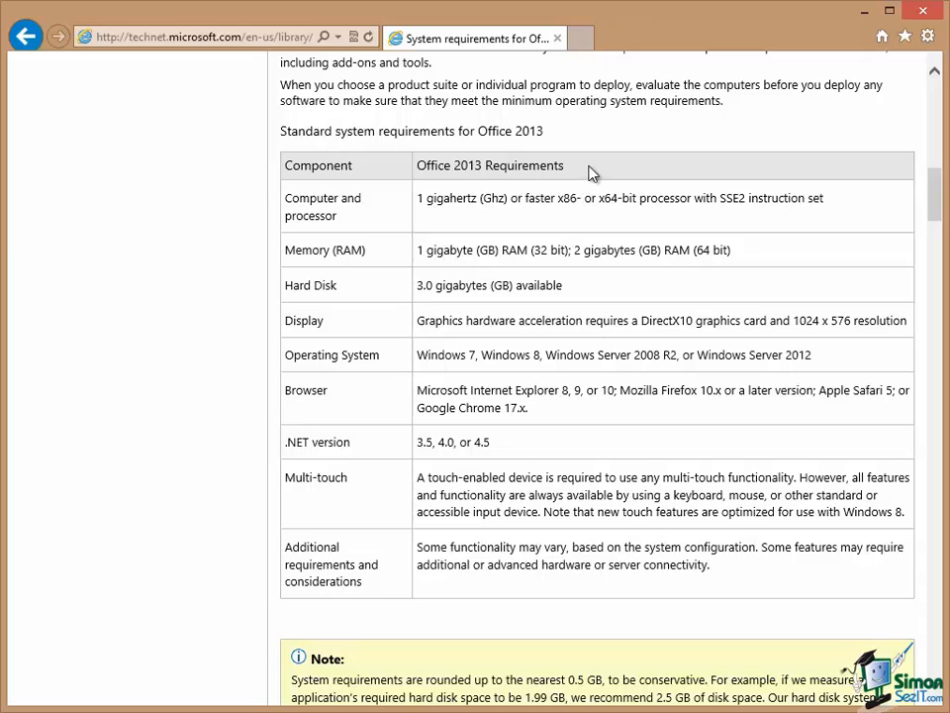
{"action": "mouse_move", "coordinate": [569, 317]}
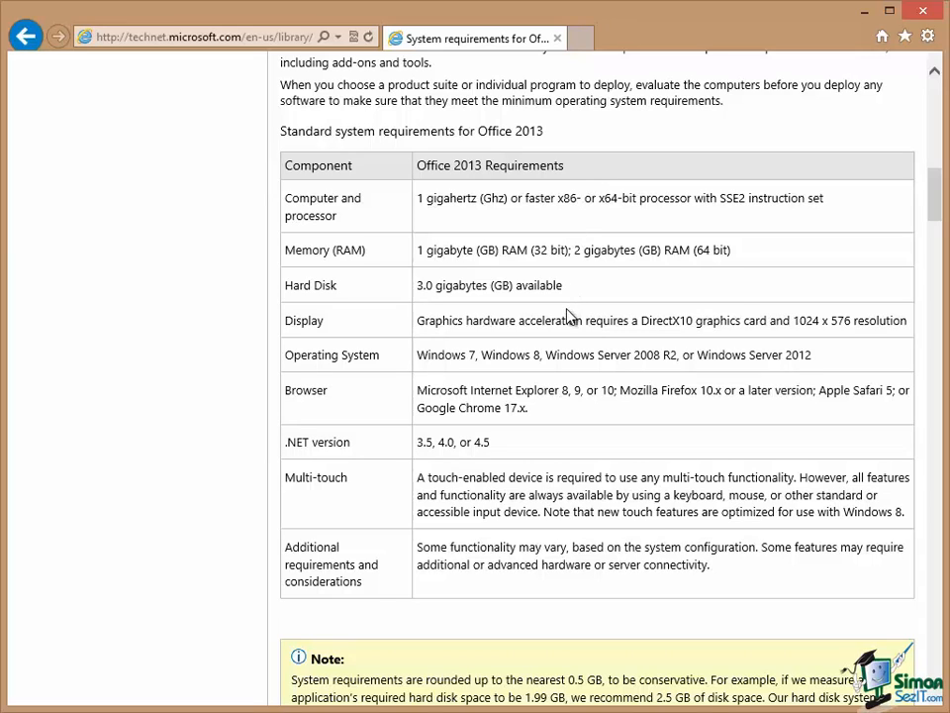
{"action": "mouse_move", "coordinate": [374, 168]}
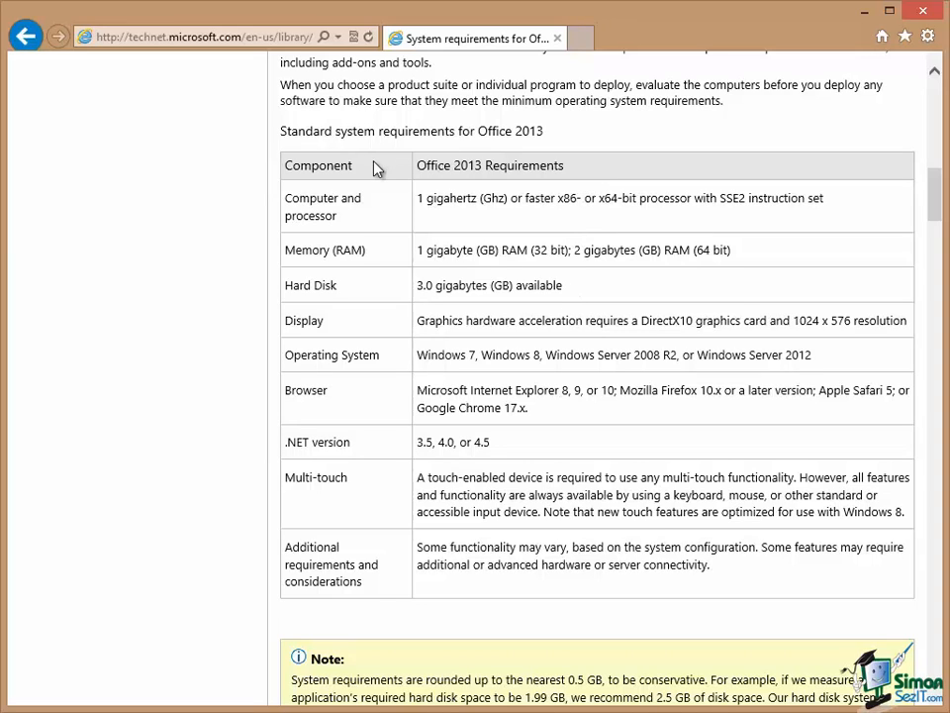
{"action": "mouse_move", "coordinate": [418, 353]}
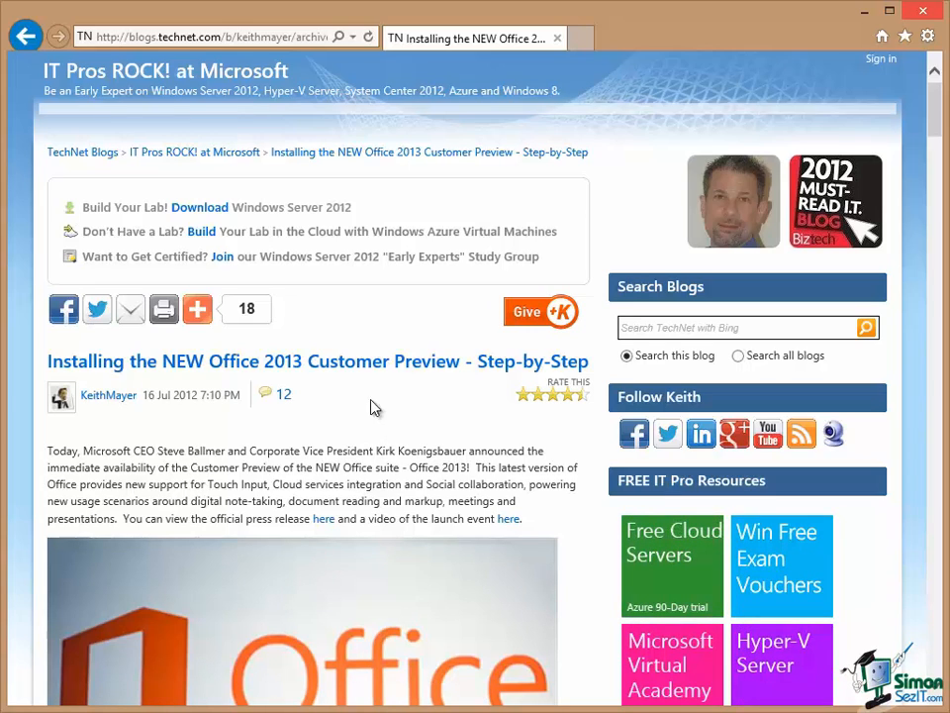
{"action": "mouse_move", "coordinate": [272, 252]}
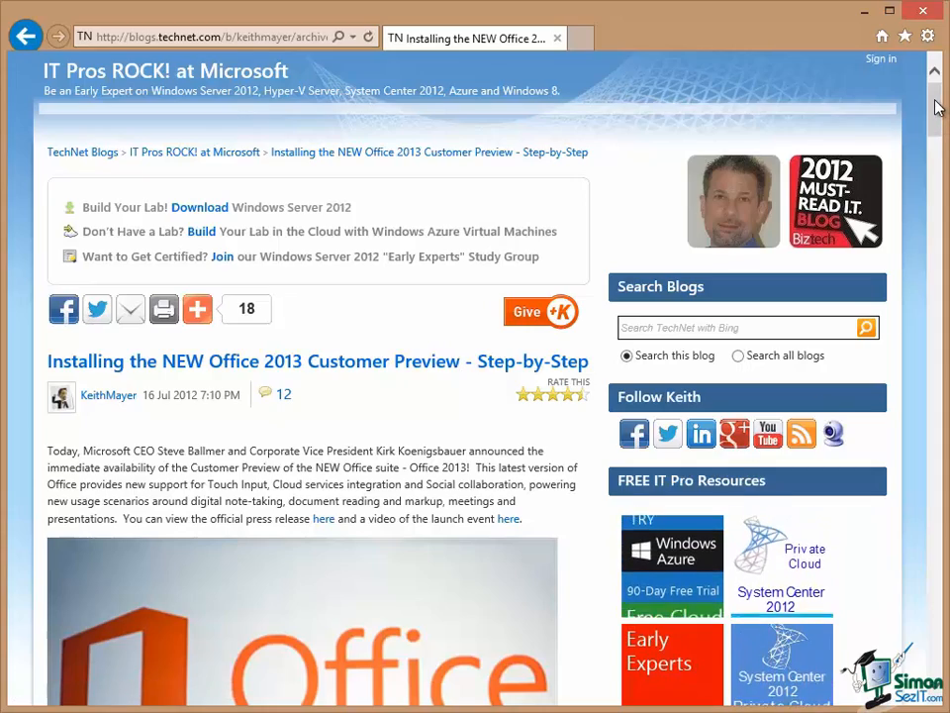
Scroll through the TechNet blog post to the Office 2013 Customer Preview installation steps
{"action": "scroll", "scroll_direction": "down", "scroll_amount": 3}
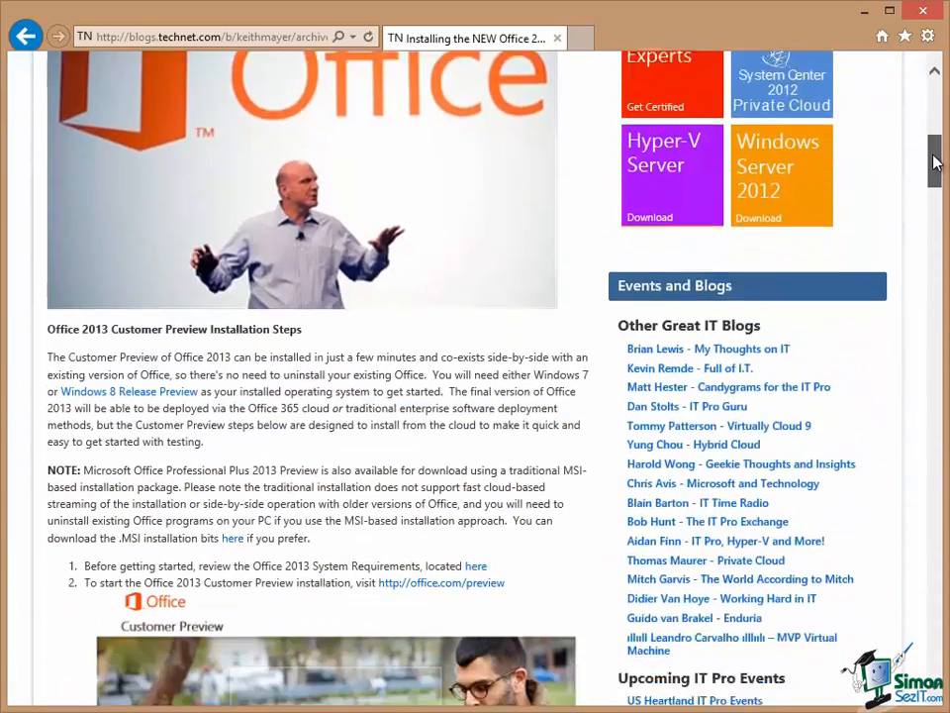
{"action": "scroll", "scroll_direction": "down", "scroll_amount": 3}
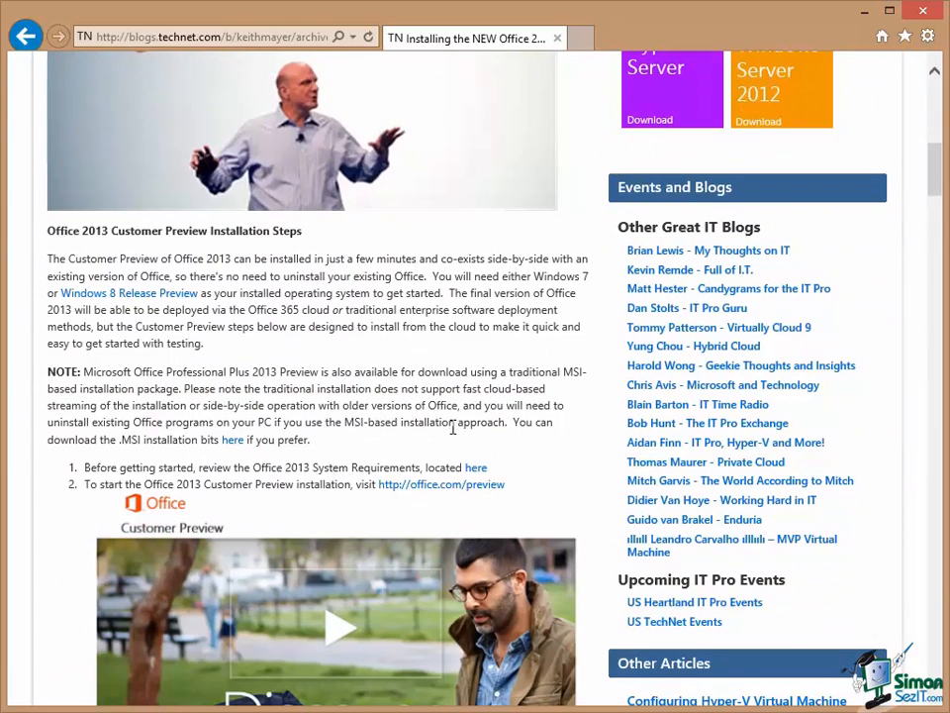
{"action": "scroll", "scroll_direction": "down", "scroll_amount": 3}
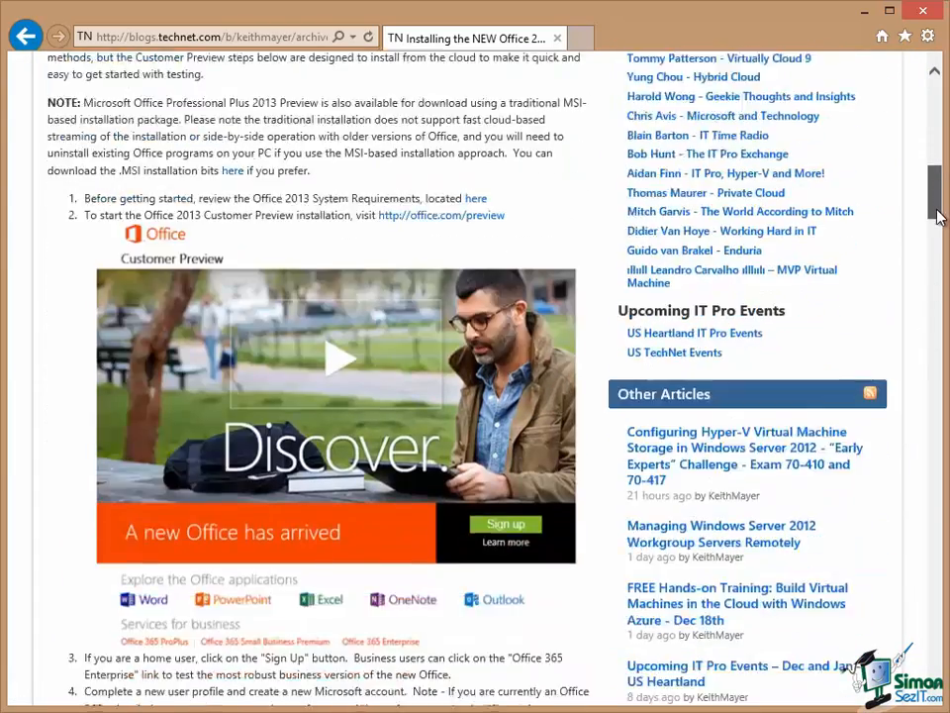
{"action": "scroll", "scroll_direction": "down", "scroll_amount": 3}
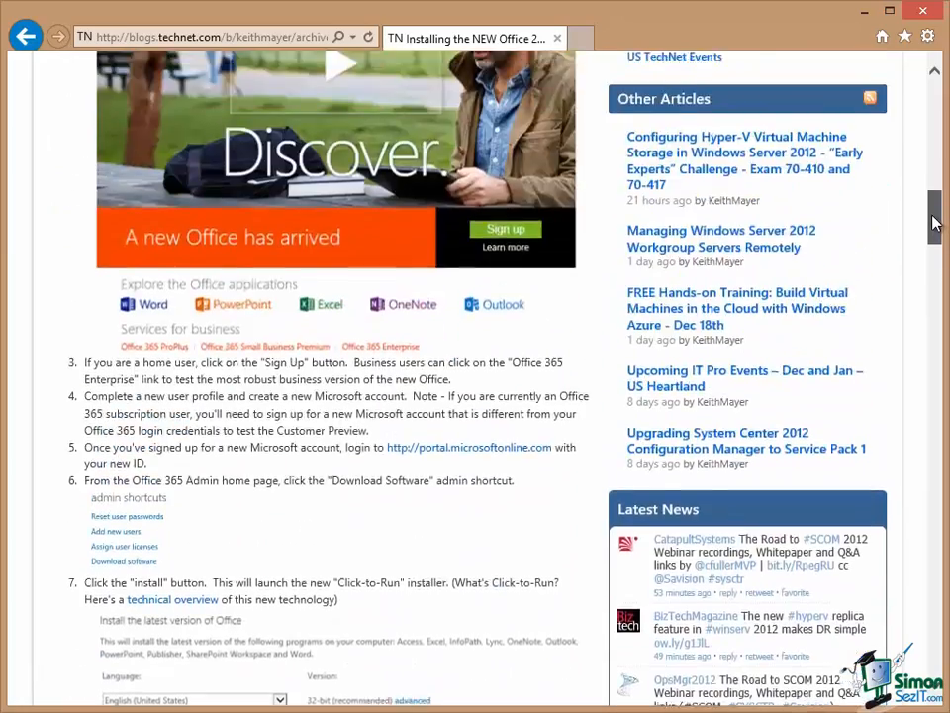
{"action": "scroll", "scroll_direction": "up", "scroll_amount": 3}
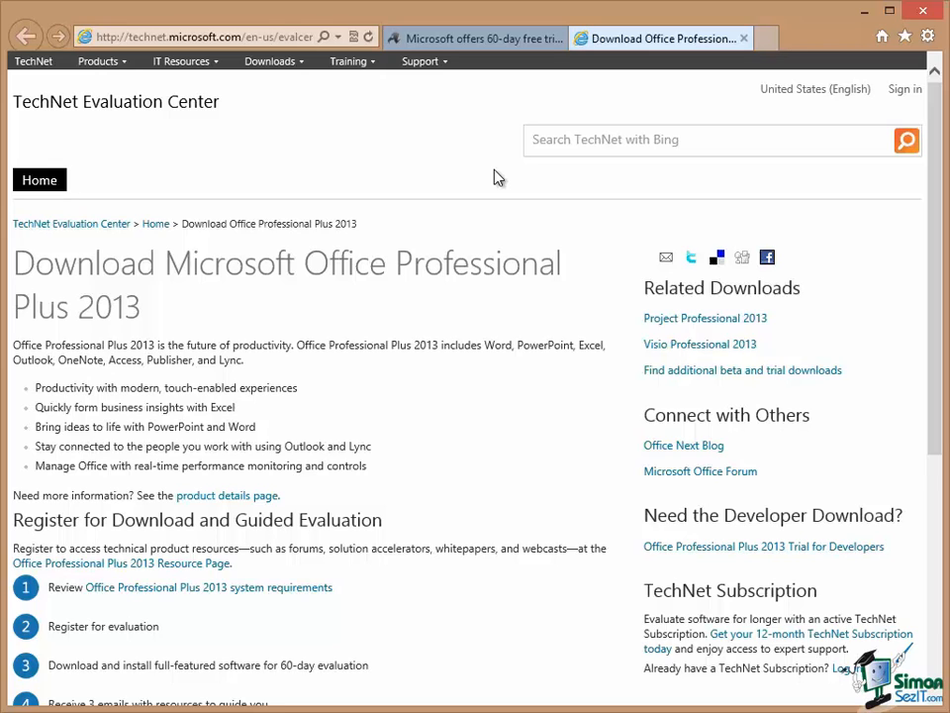
{"action": "mouse_move", "coordinate": [319, 522]}
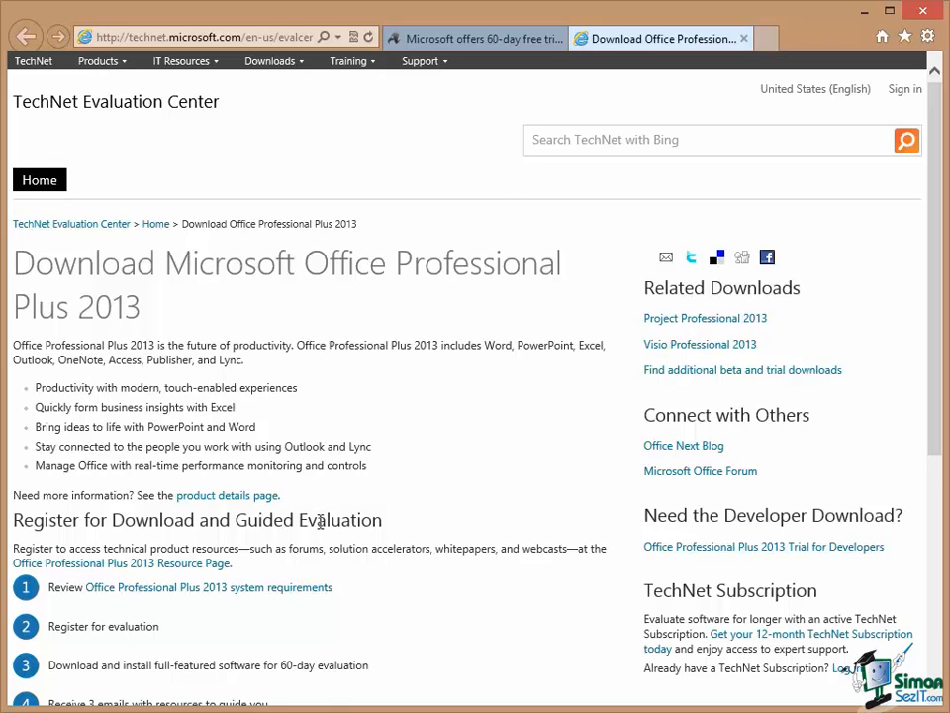
{"action": "mouse_move", "coordinate": [616, 699]}
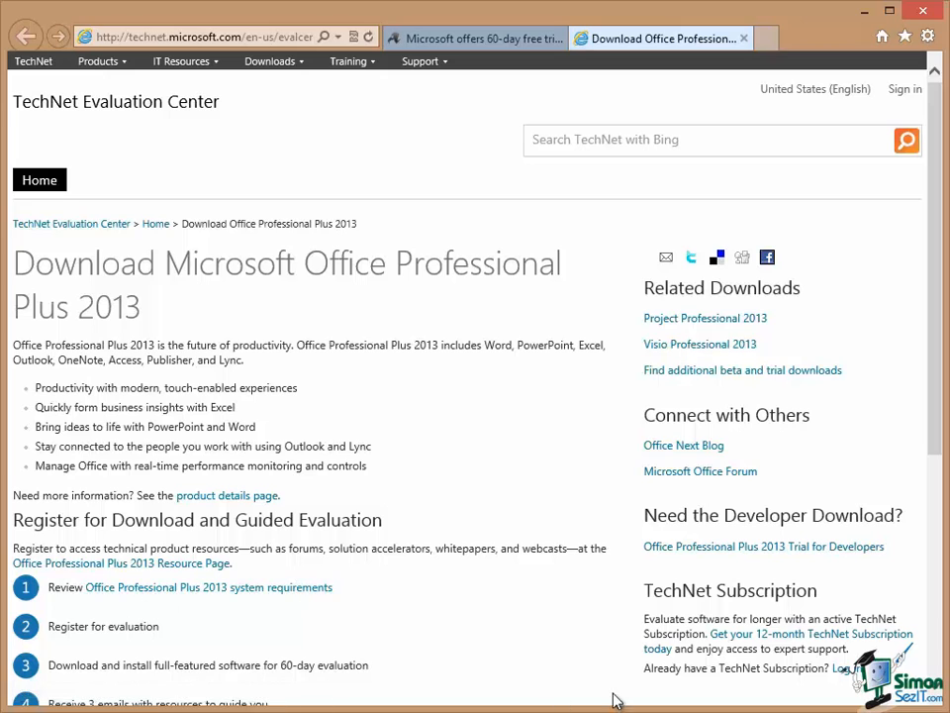
Scroll through the Download Office Professional Plus 2013 evaluation page
{"action": "scroll", "scroll_direction": "down", "scroll_amount": 3}
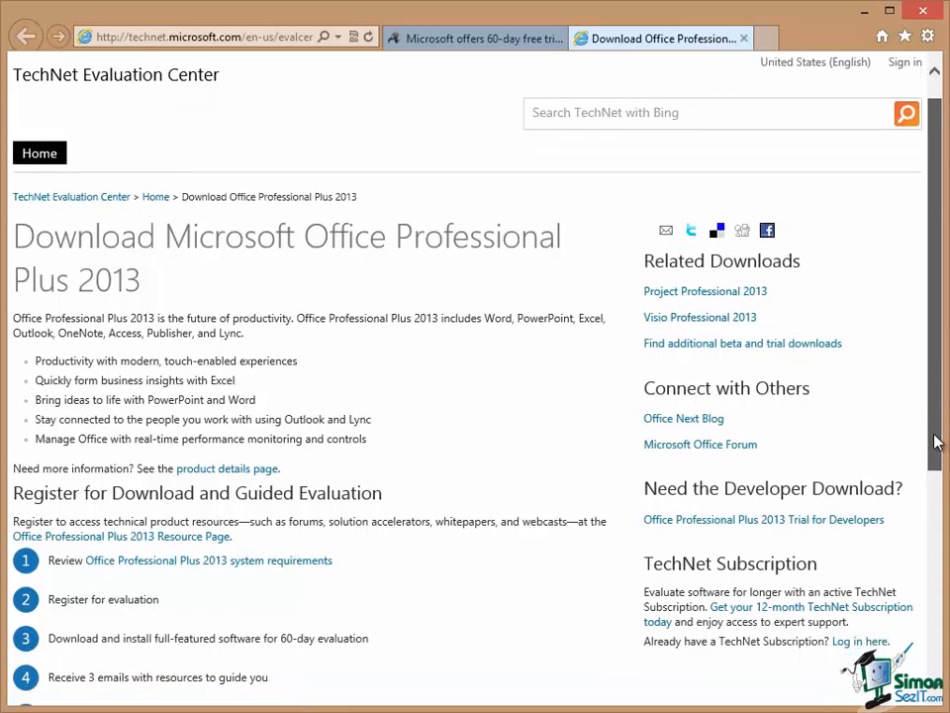
{"action": "scroll", "scroll_direction": "down", "scroll_amount": 3}
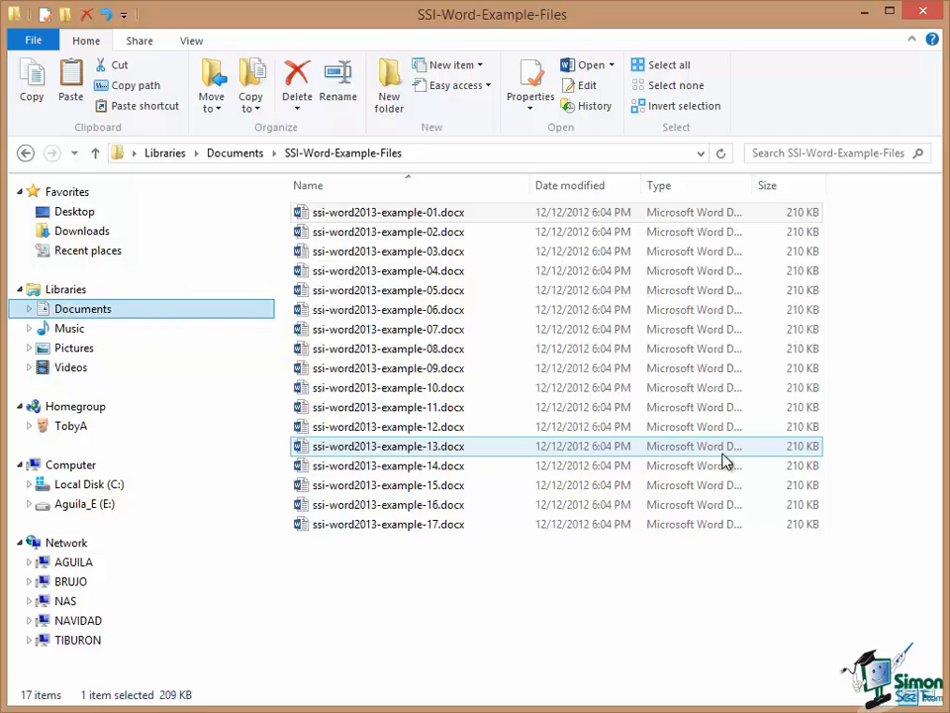
Select example files in SSI-Word-Example-Files and open example-07.docx in Word
{"action": "left_click", "coordinate": [387, 212]}
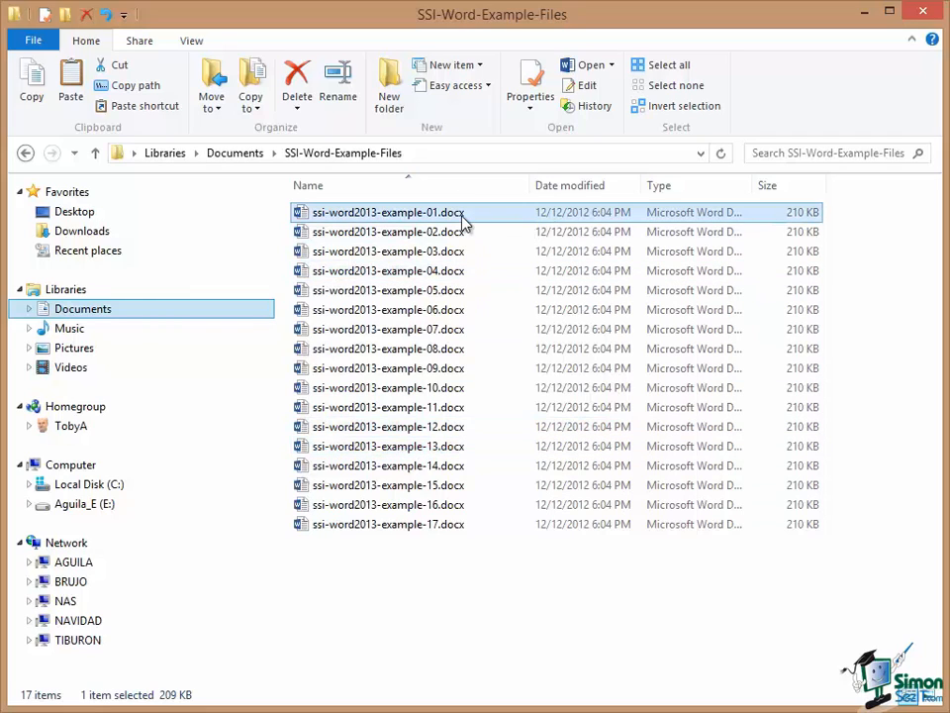
{"action": "mouse_move", "coordinate": [302, 218]}
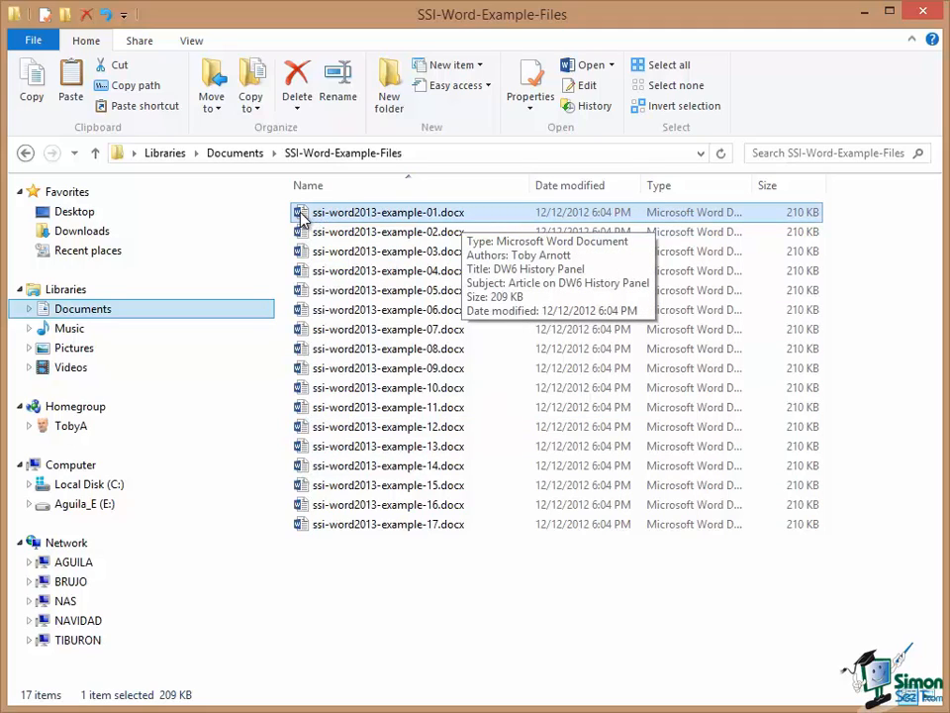
{"action": "mouse_move", "coordinate": [334, 221]}
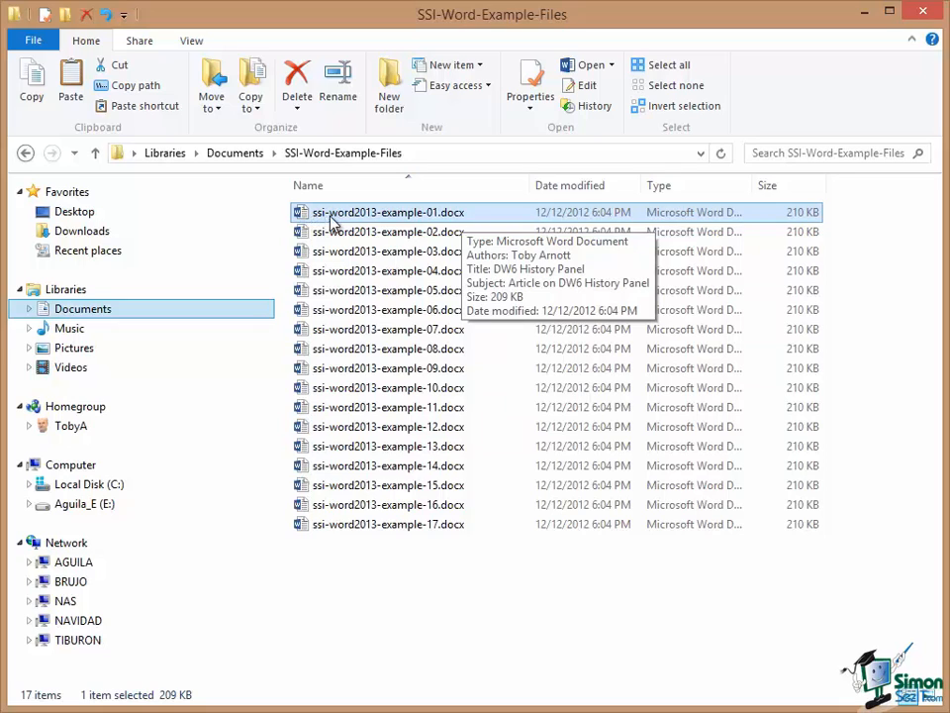
{"action": "mouse_move", "coordinate": [416, 222]}
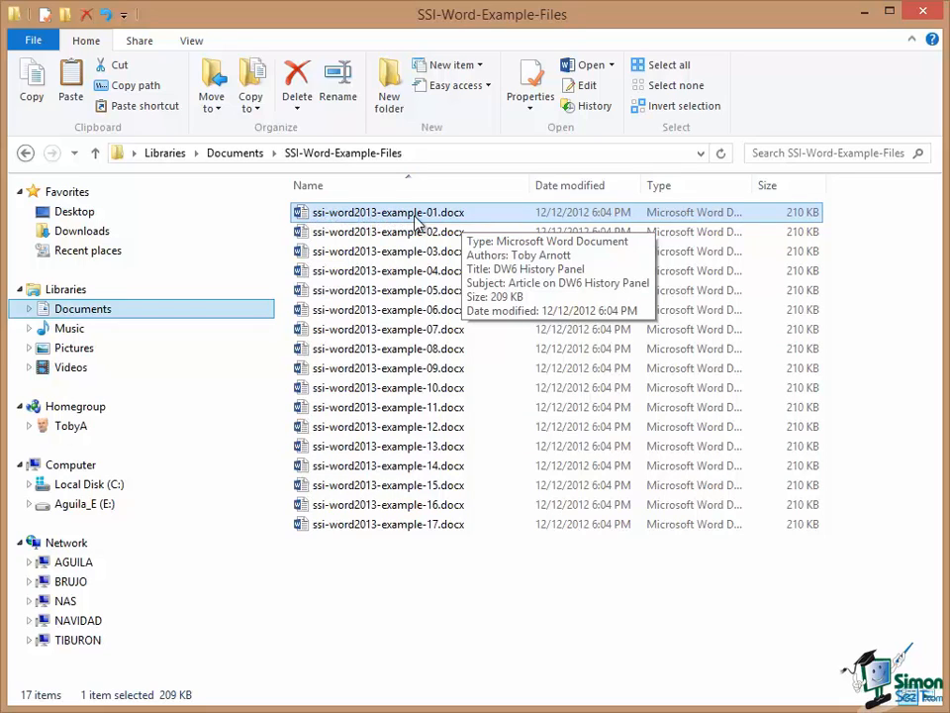
{"action": "left_click", "coordinate": [388, 505]}
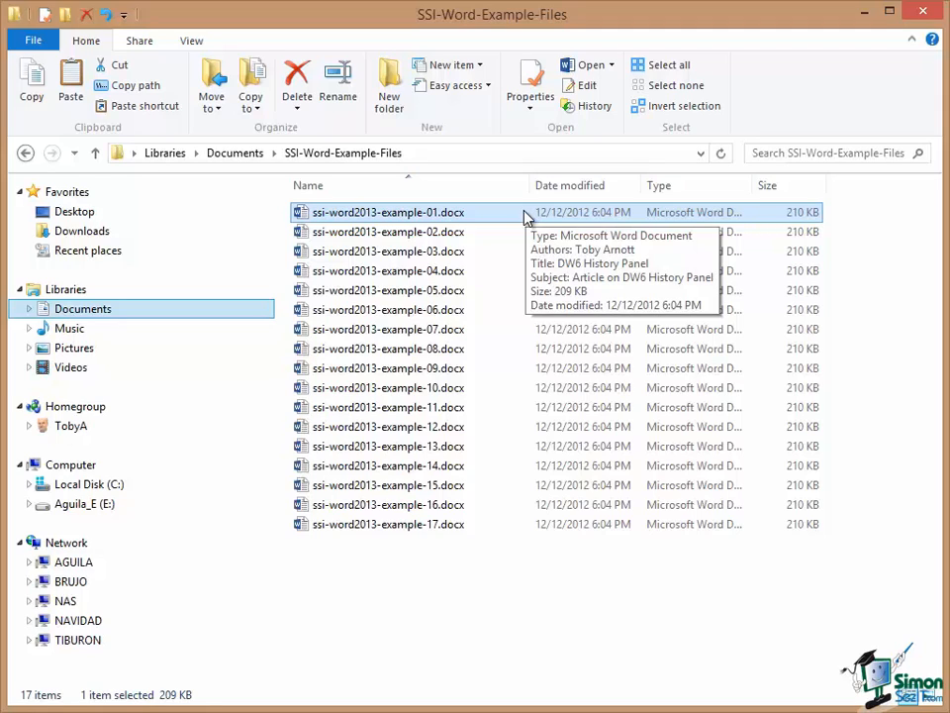
{"action": "left_click", "coordinate": [388, 329]}
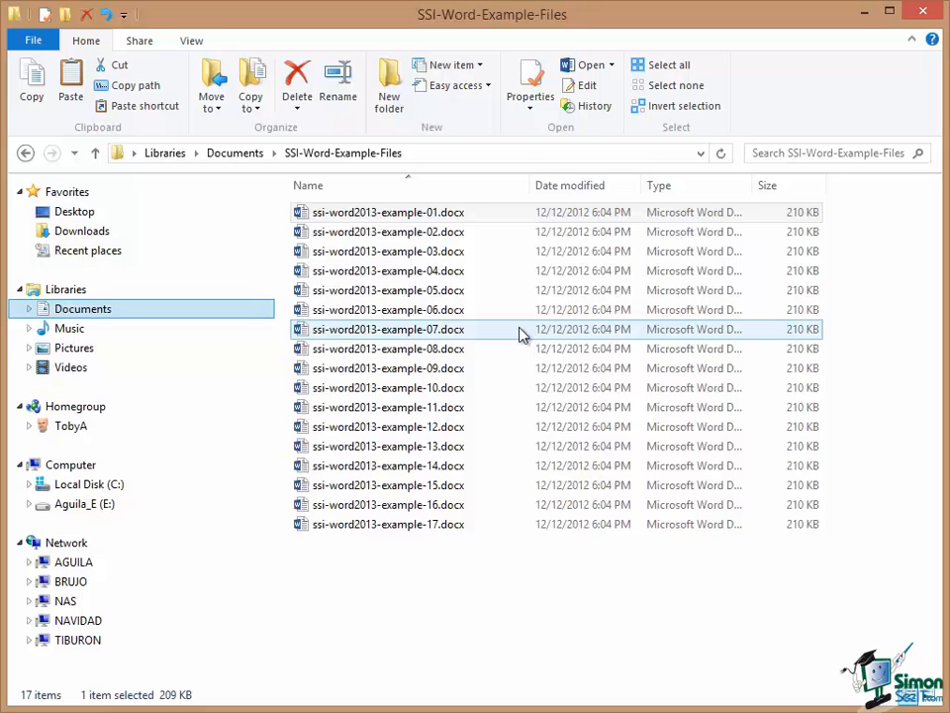
{"action": "double_click", "coordinate": [388, 329]}
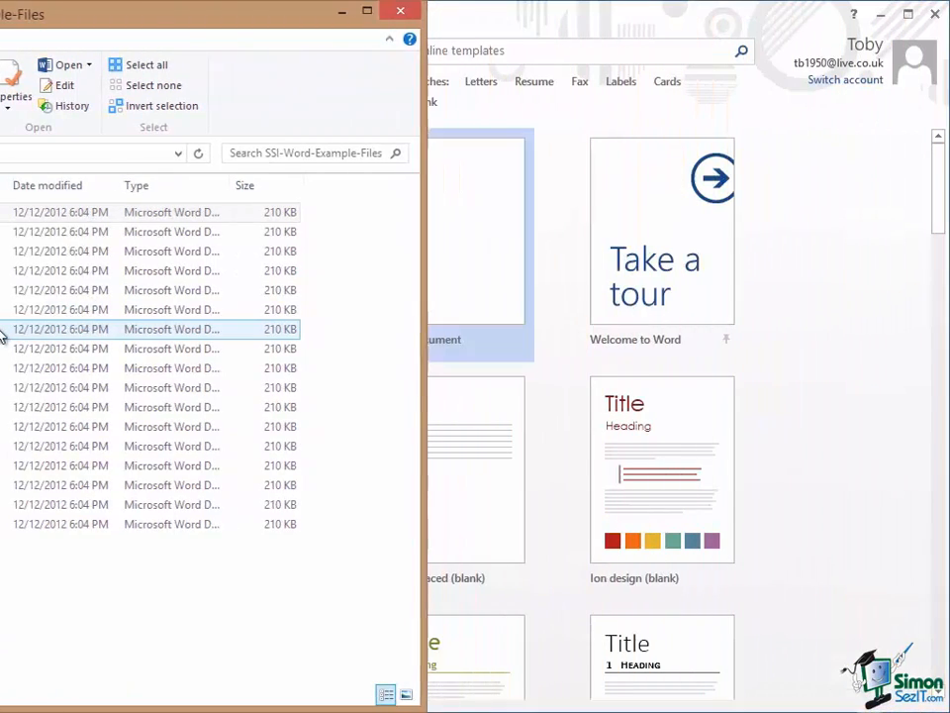